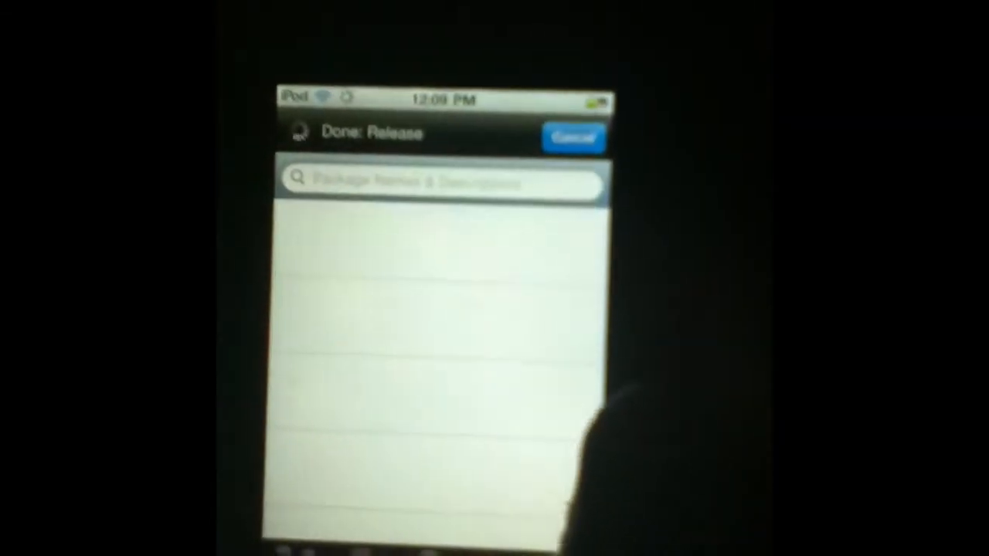
- Search Cydia packages for 'E', listing matches like E Devil Slider and E is for EZRA SD
click(440, 183)
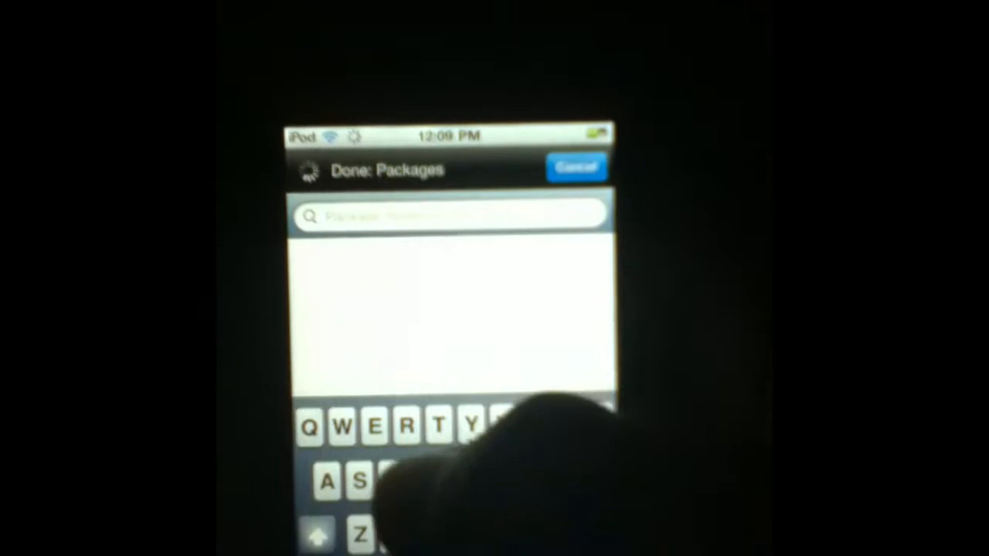
text(E)
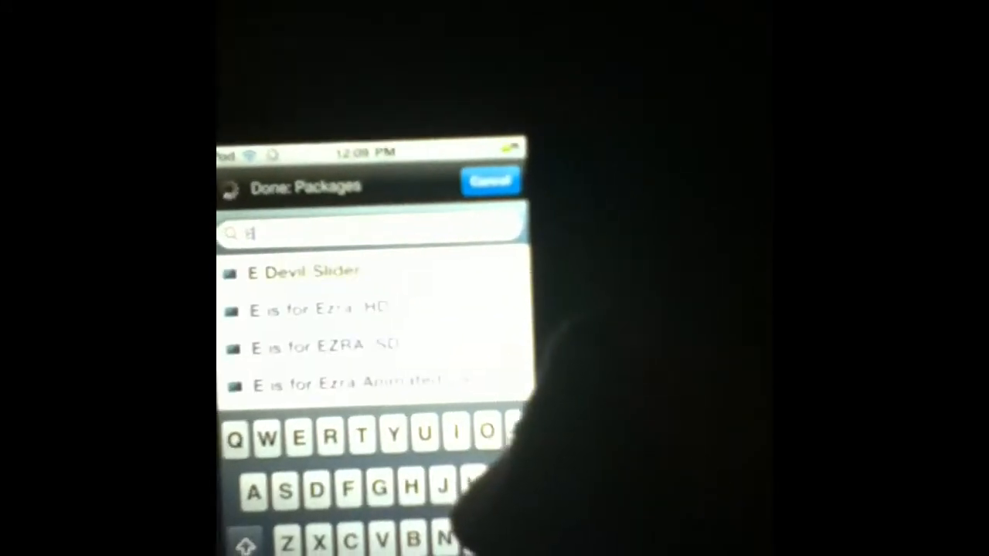